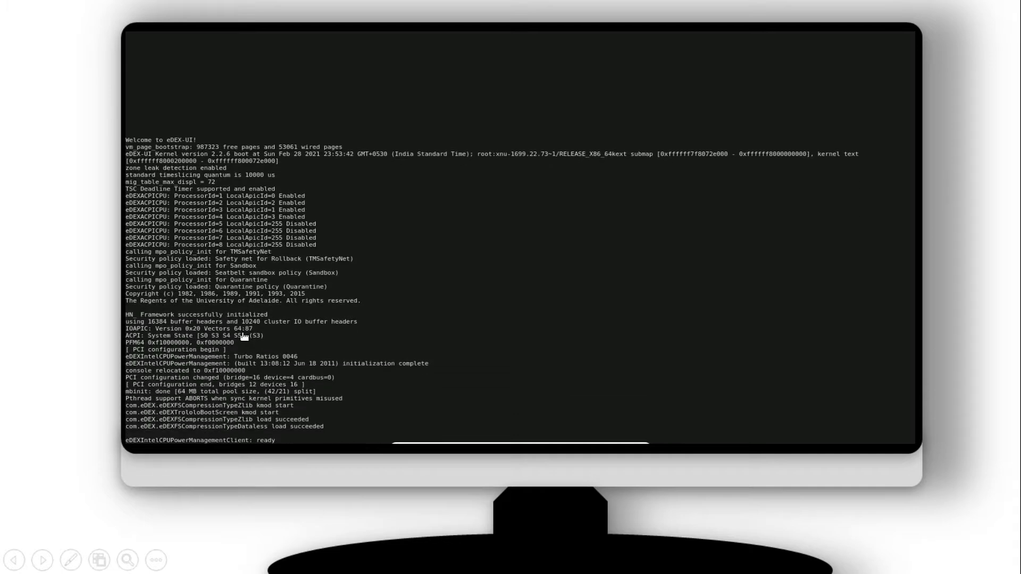
Subscribe to the Techno Science channel from its YouTube page
scroll(down, 3)
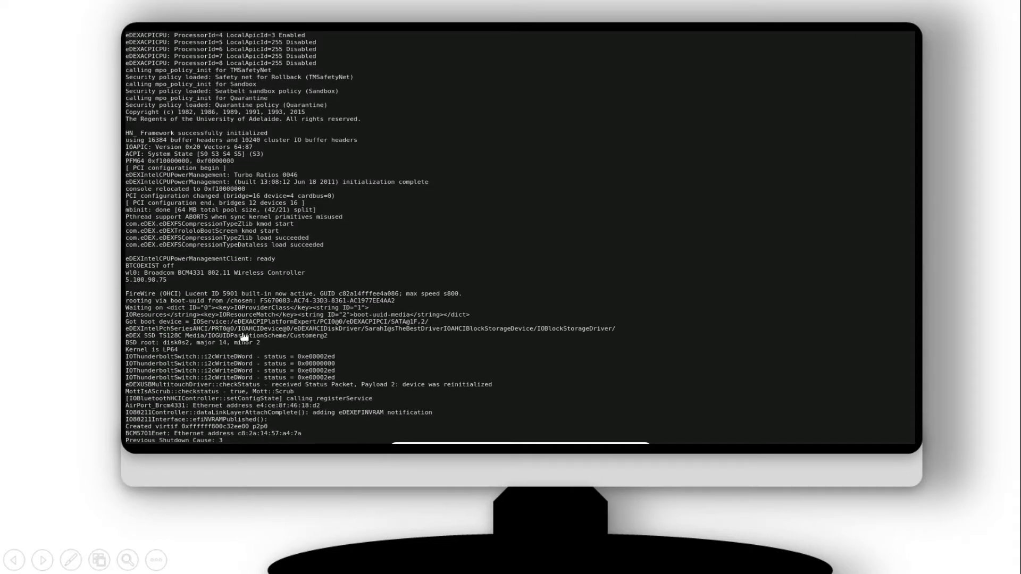
scroll(down, 3)
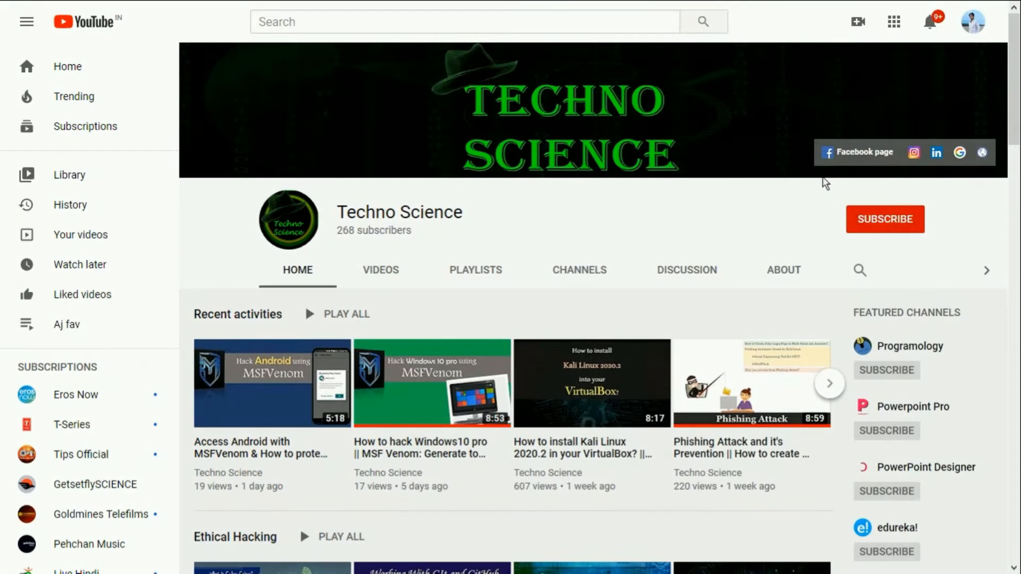
click(884, 219)
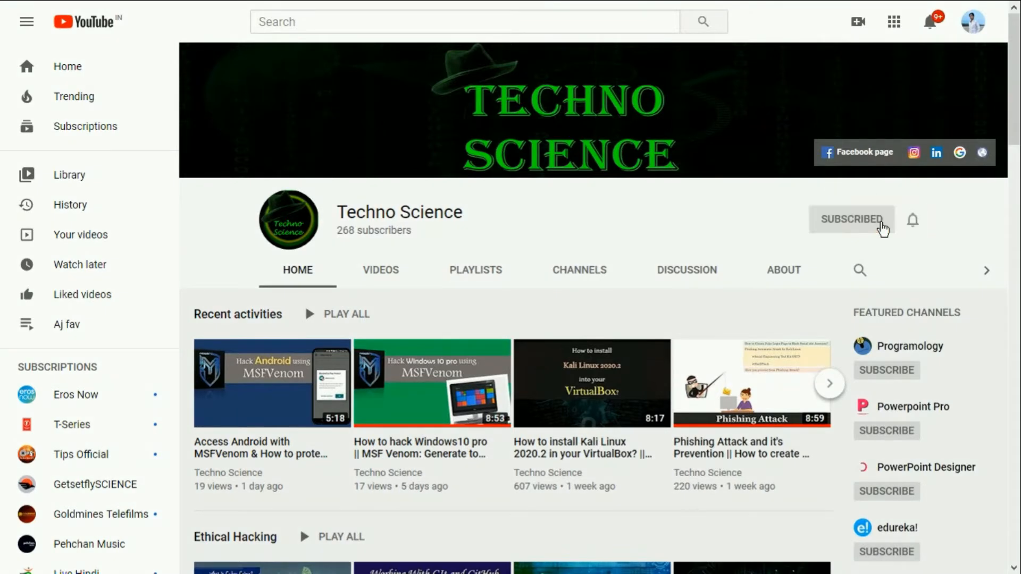
click(850, 219)
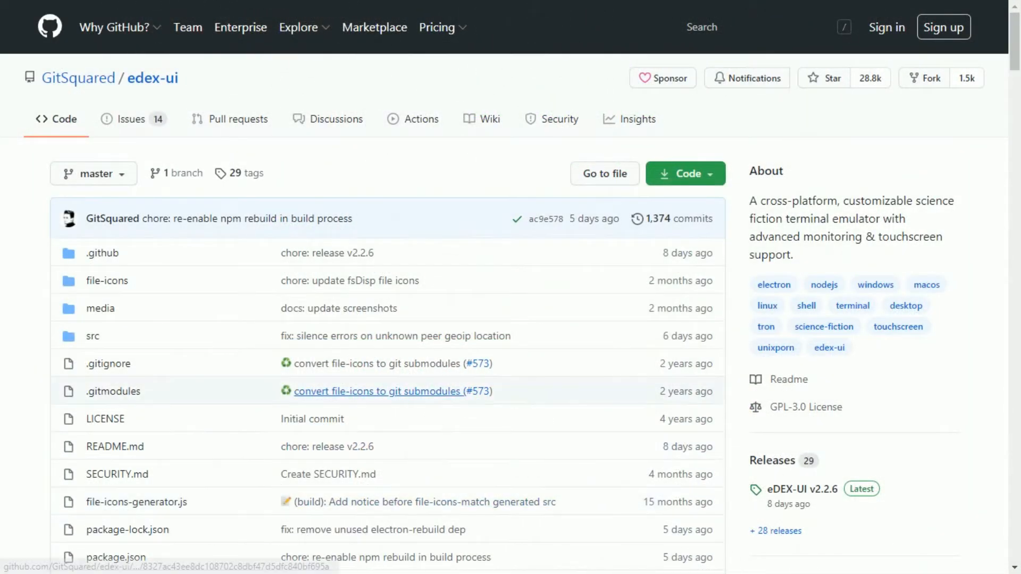
Download the Windows .exe build from the Windows badge in the edex-ui README
scroll(down, 3)
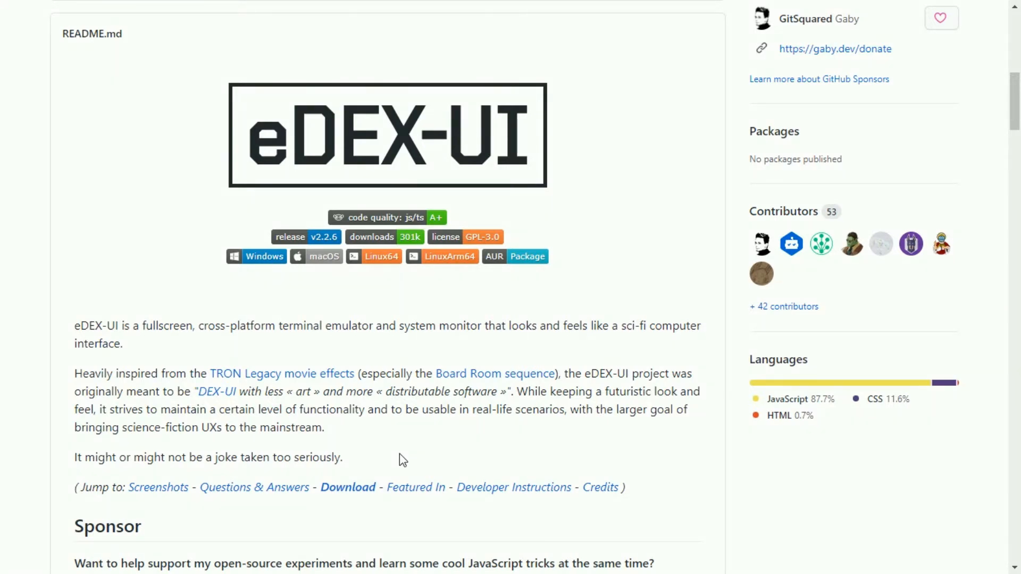
mouse_move(398, 457)
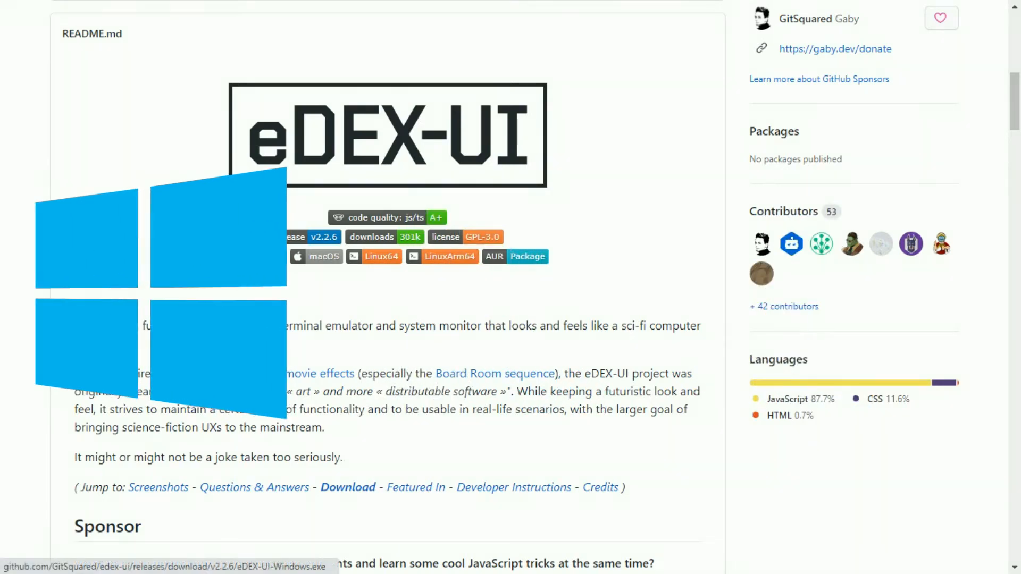
mouse_move(263, 256)
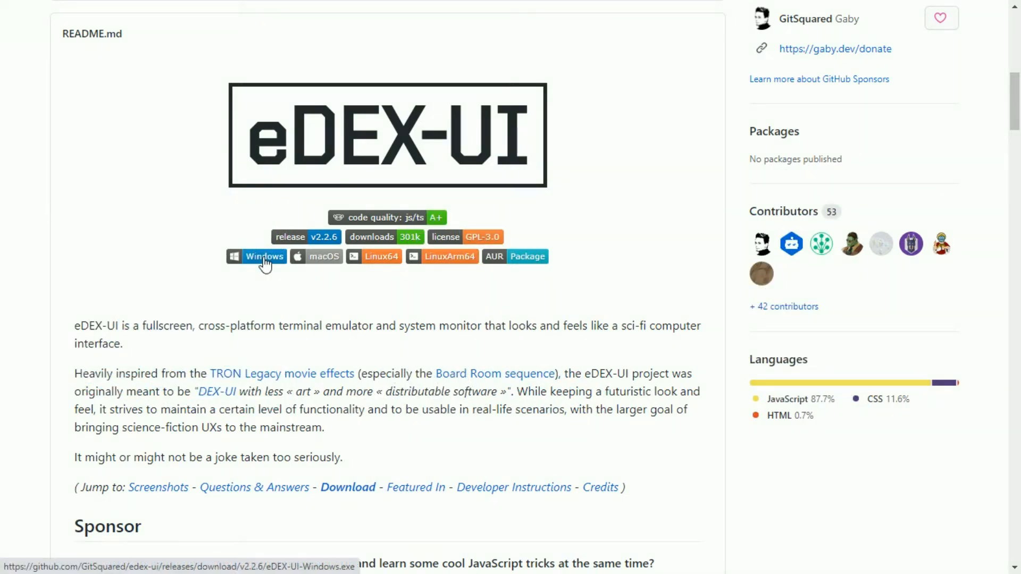
click(264, 255)
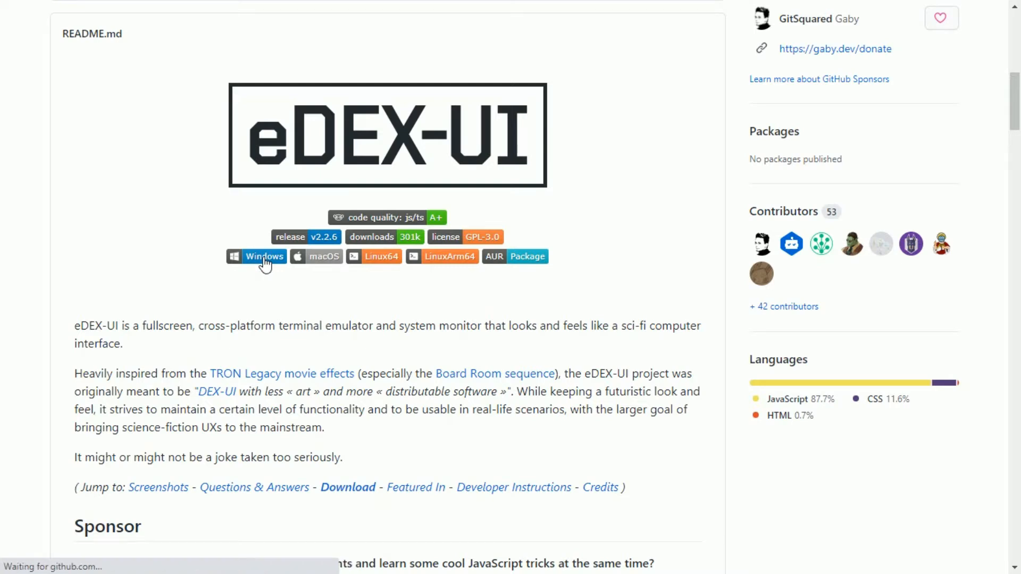
click(263, 255)
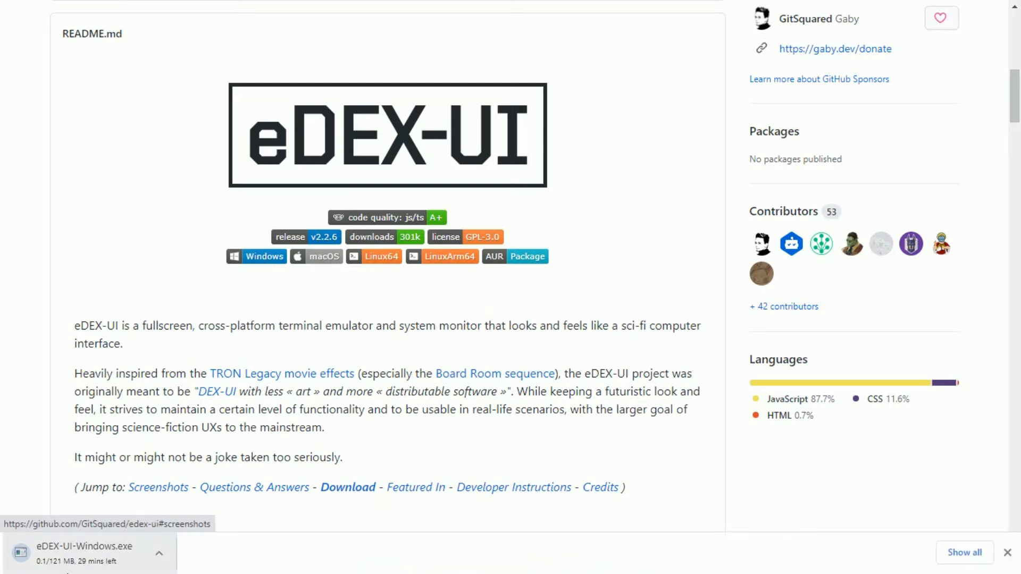
mouse_move(245, 507)
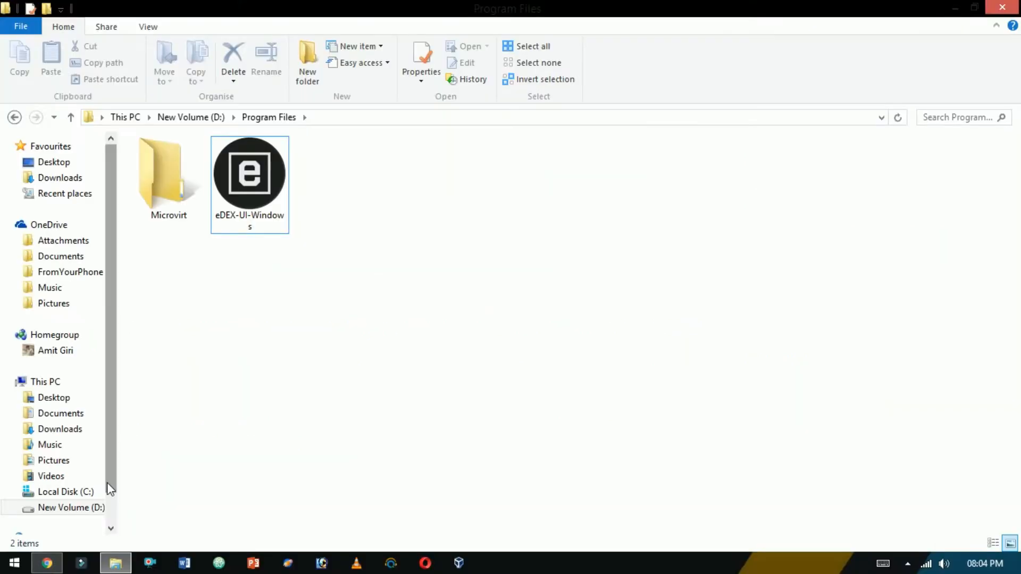
Launch the eDEX-UI-Windows installer and run it anyway despite the SmartScreen warning
click(249, 174)
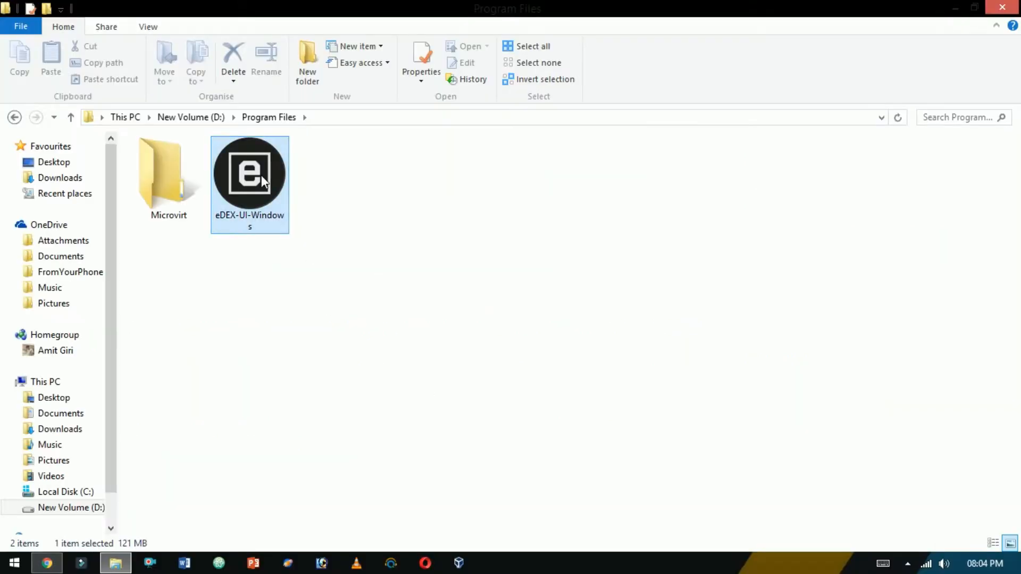
double_click(249, 172)
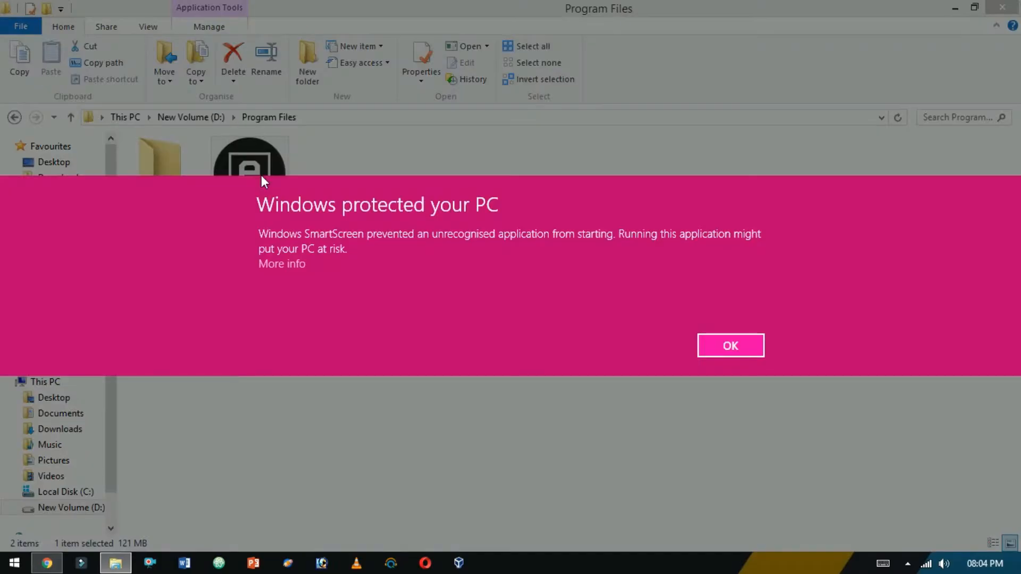
click(281, 264)
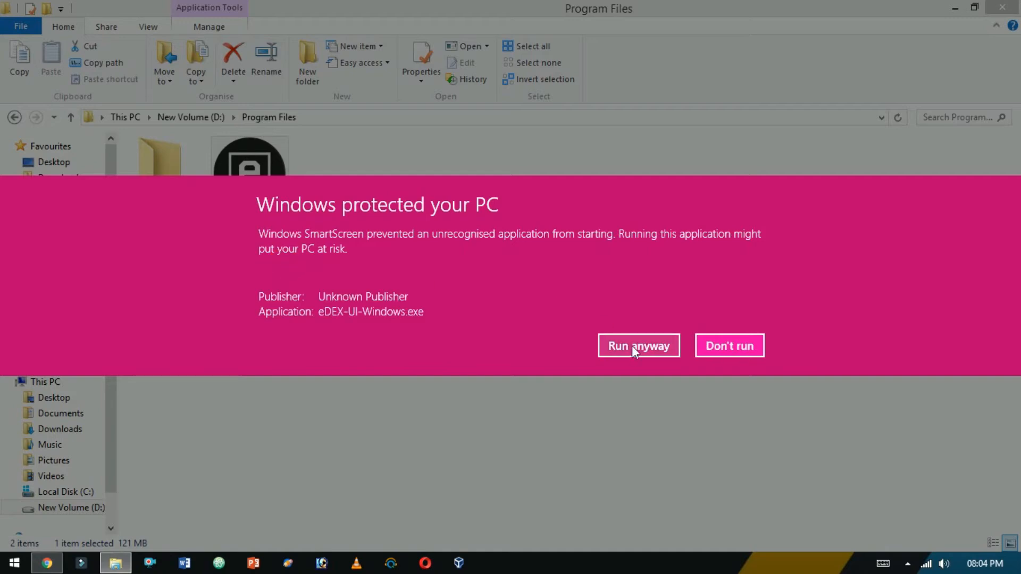
click(638, 345)
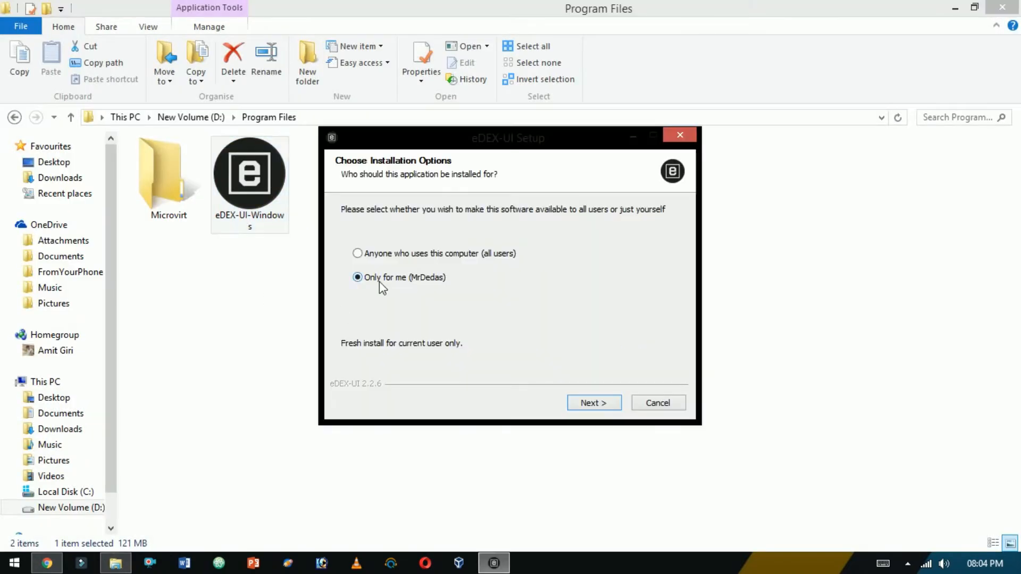
Install for the current user in the default folder and allow firewall access on private and public networks
click(592, 402)
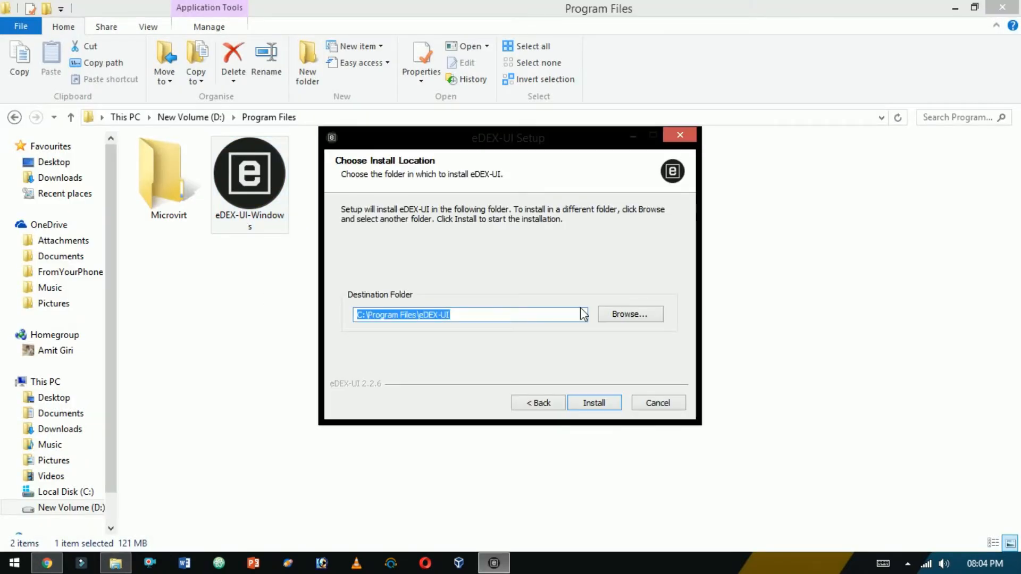
click(593, 403)
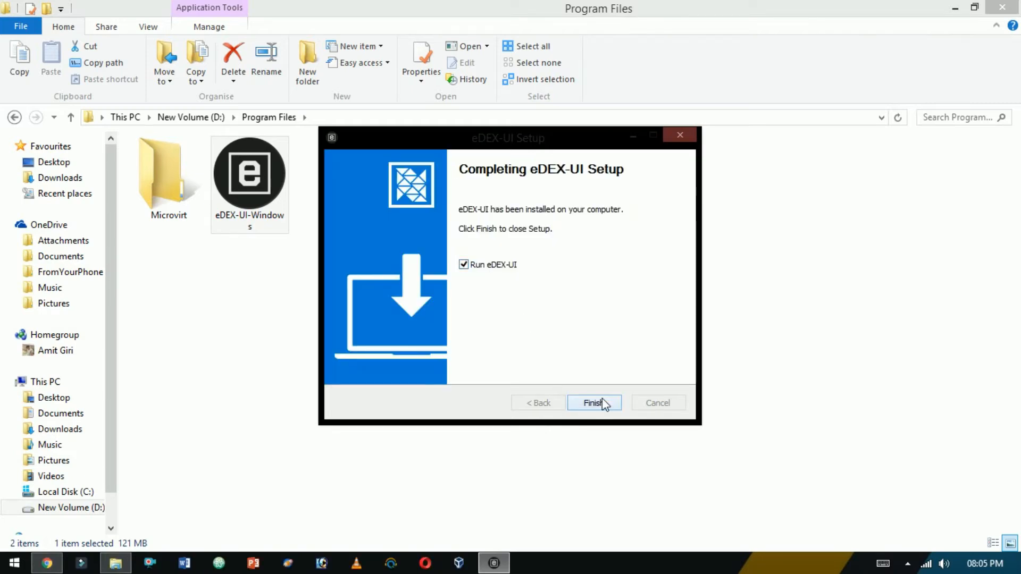
click(592, 402)
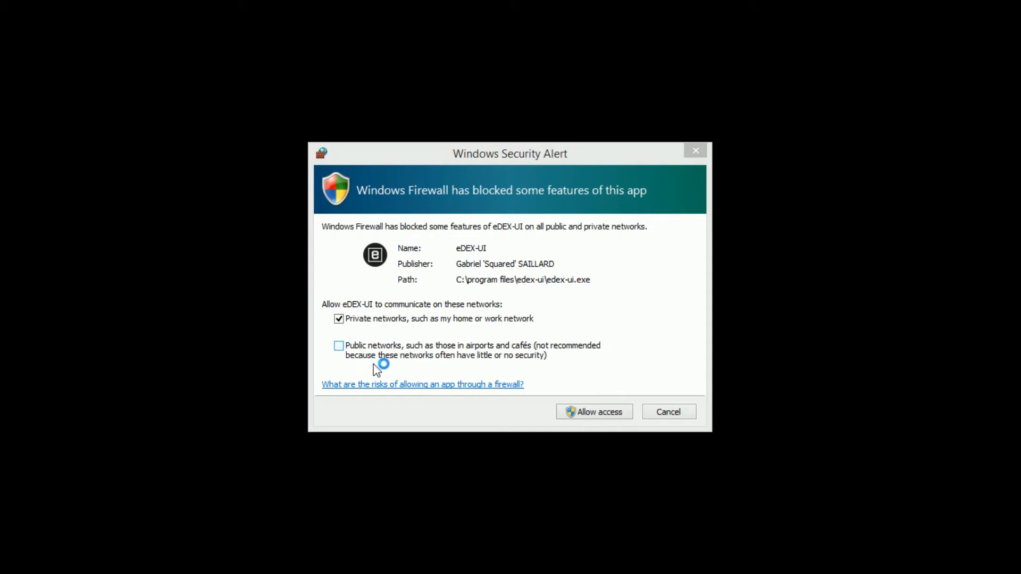
click(338, 345)
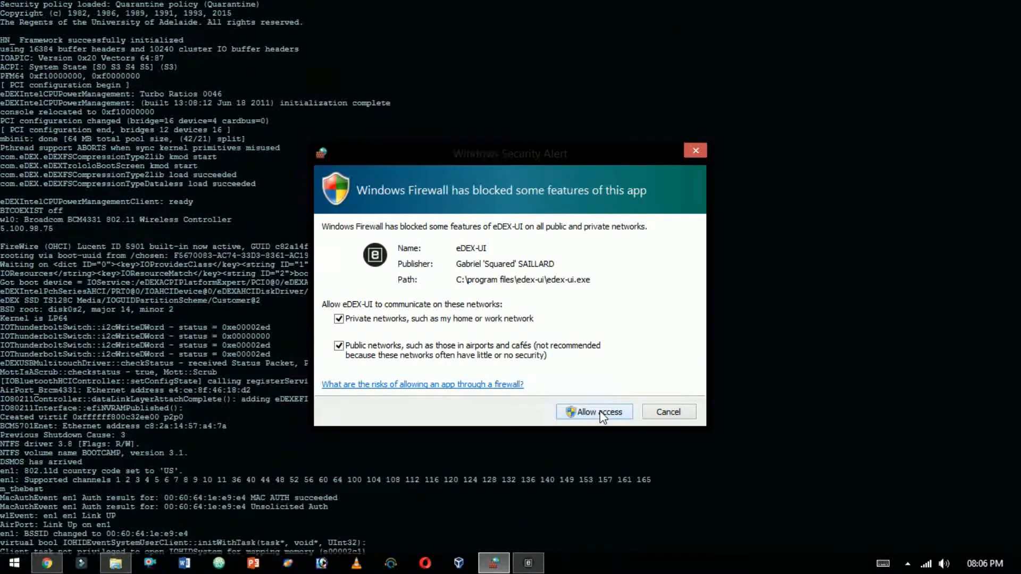
click(593, 412)
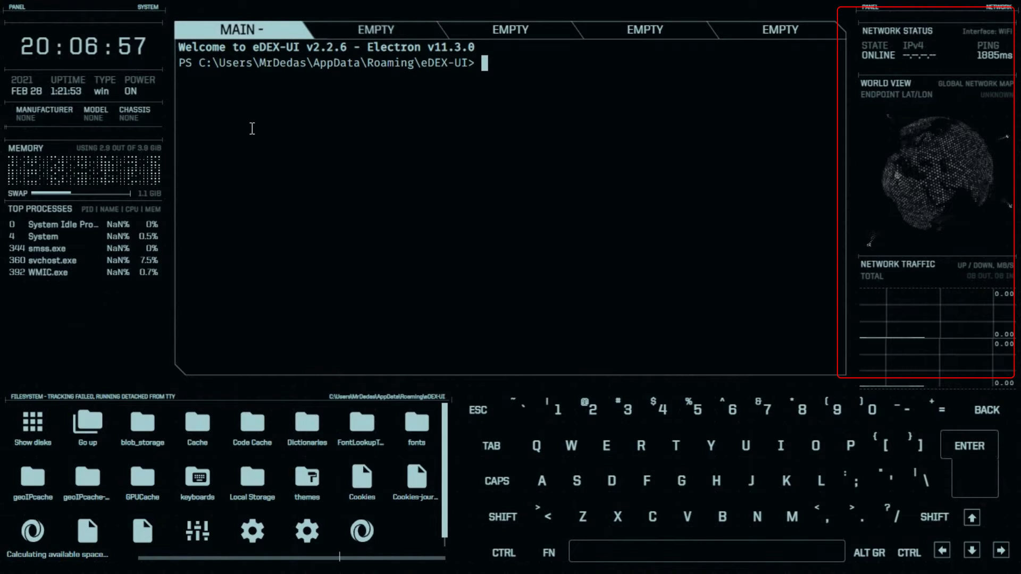
Run ls in the MAIN terminal to list the AppData eDEX-UI folder
text(ls)
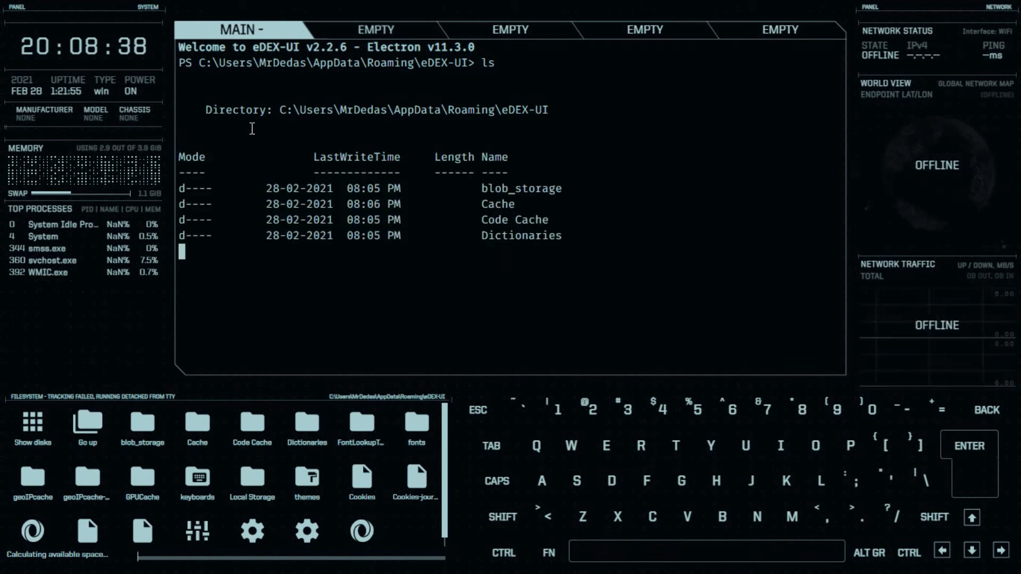
scroll(down, 3)
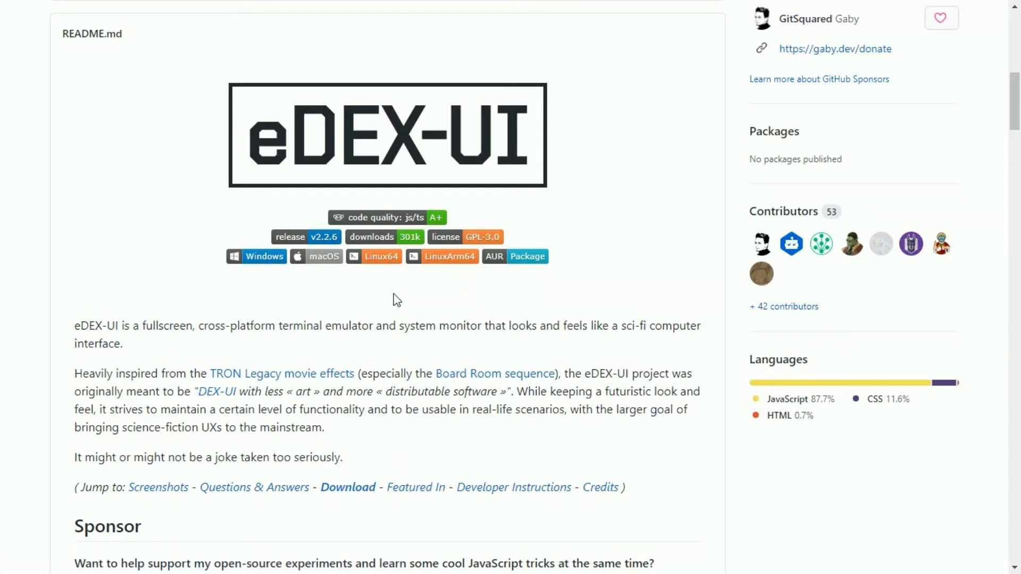
Download the Linux64 AppImage from the README badge
click(373, 256)
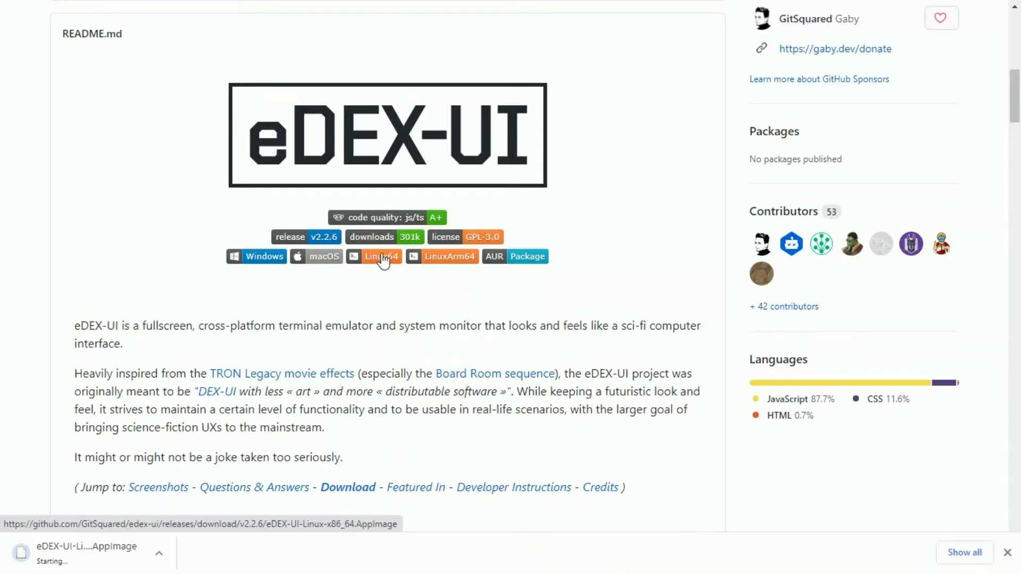
click(159, 553)
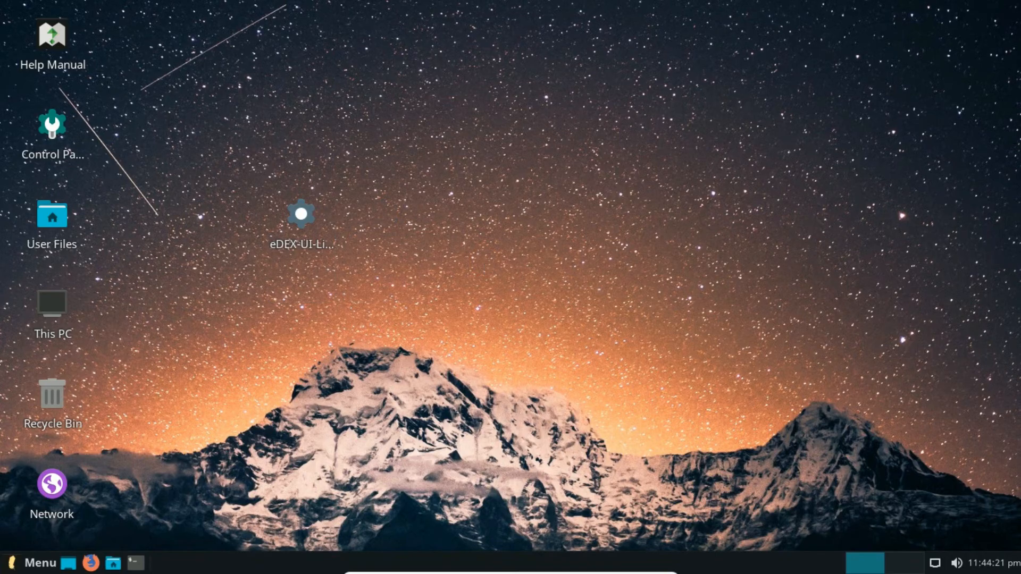
In the AppImage's Properties Permissions, tick 'Allow this file to run as a program'
right_click(300, 214)
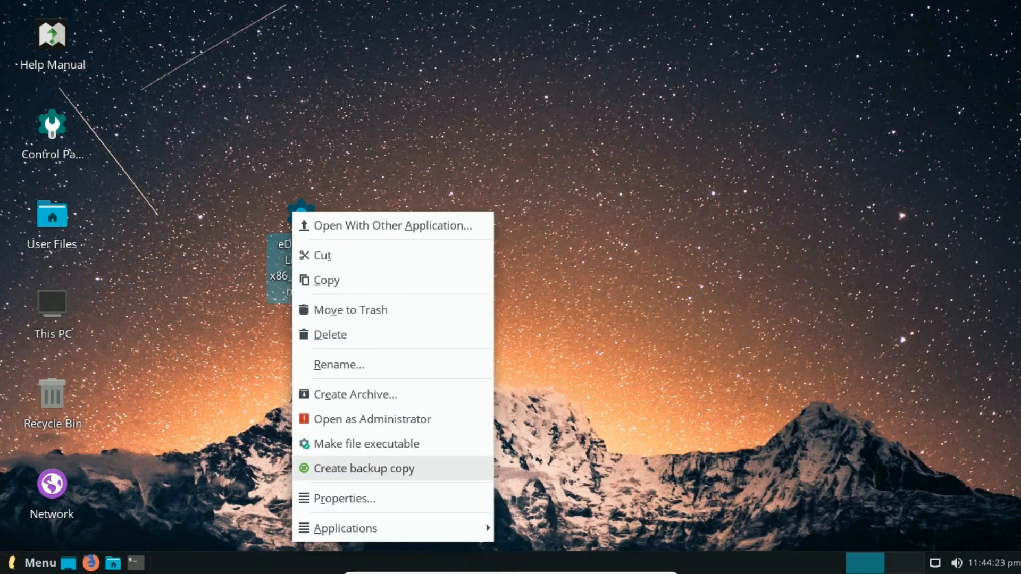
click(343, 498)
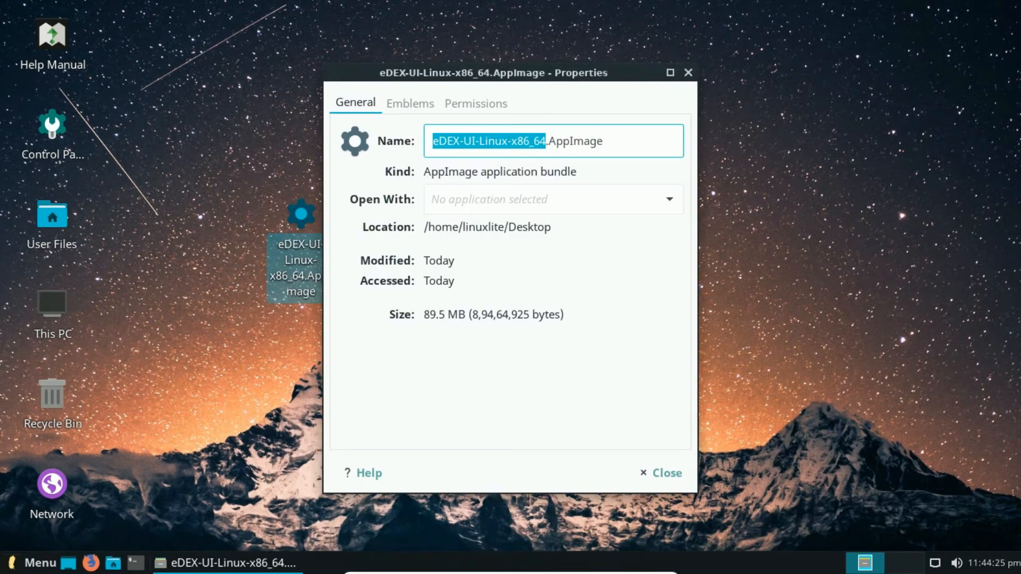
click(475, 103)
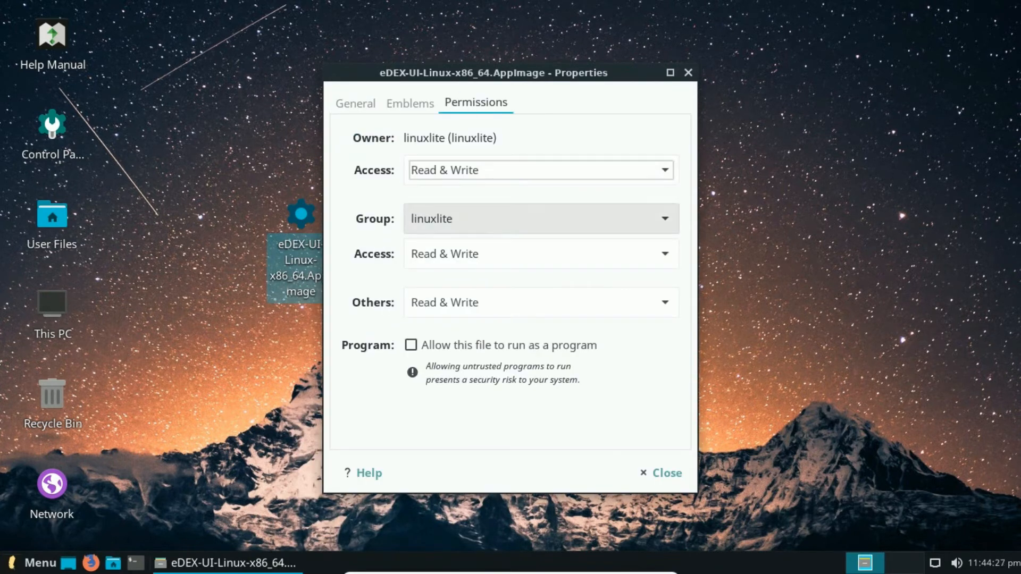
click(411, 345)
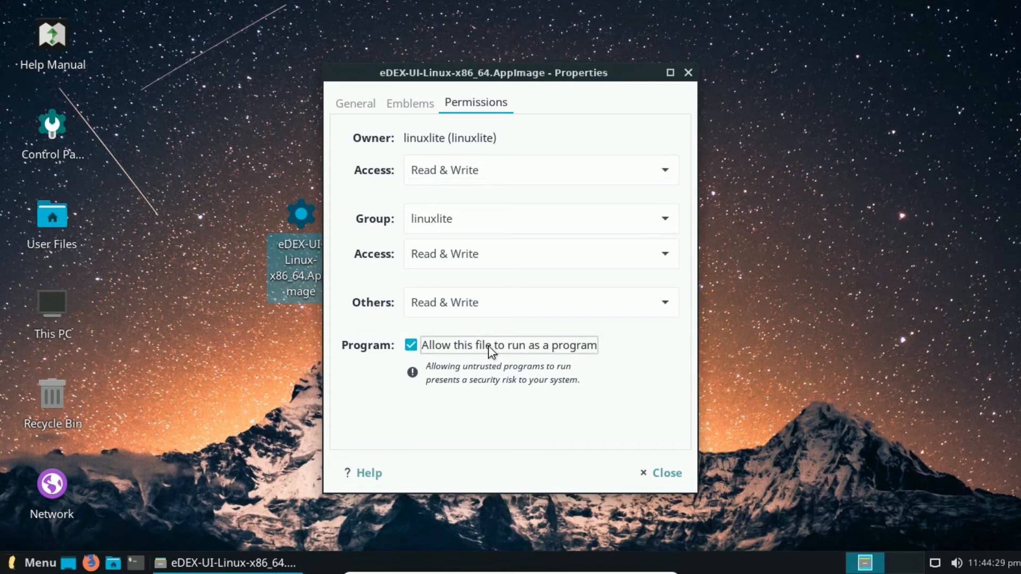
click(665, 472)
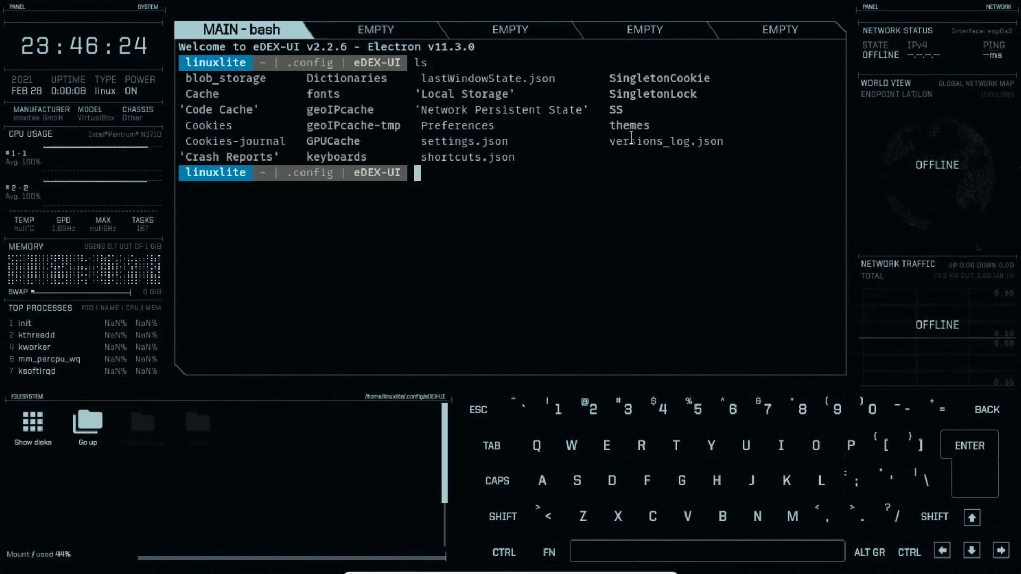
In the bash terminal, cd .. up to .config, then cd eDEX-UI/ back into the config folder
text(cd .)
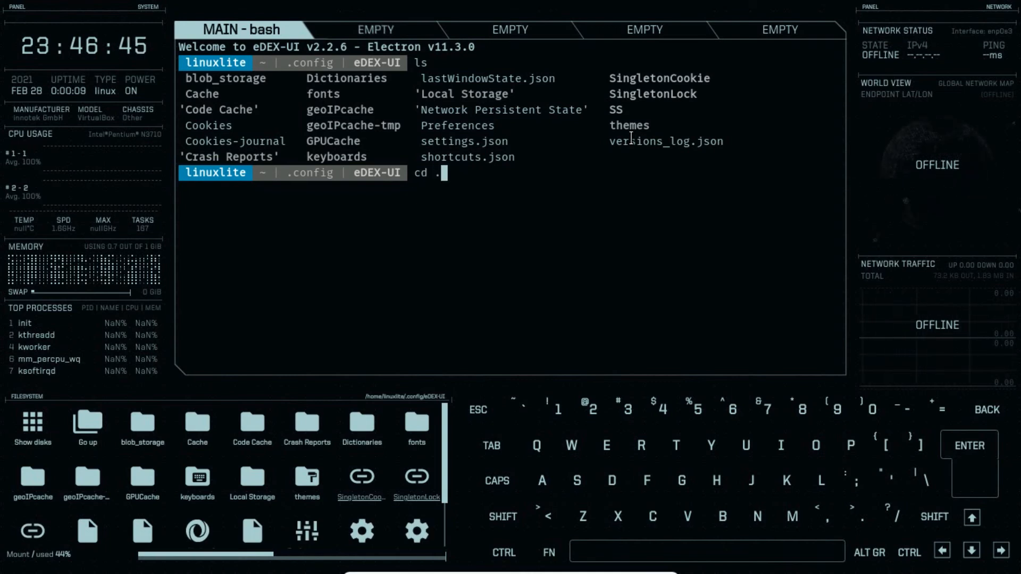
key(Return)
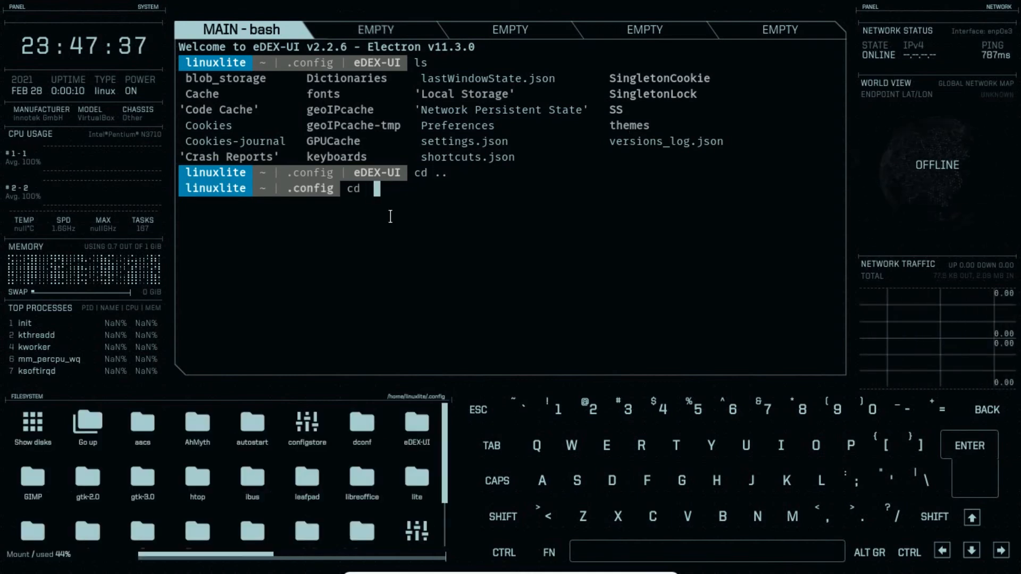
text(eDEX-UI/)
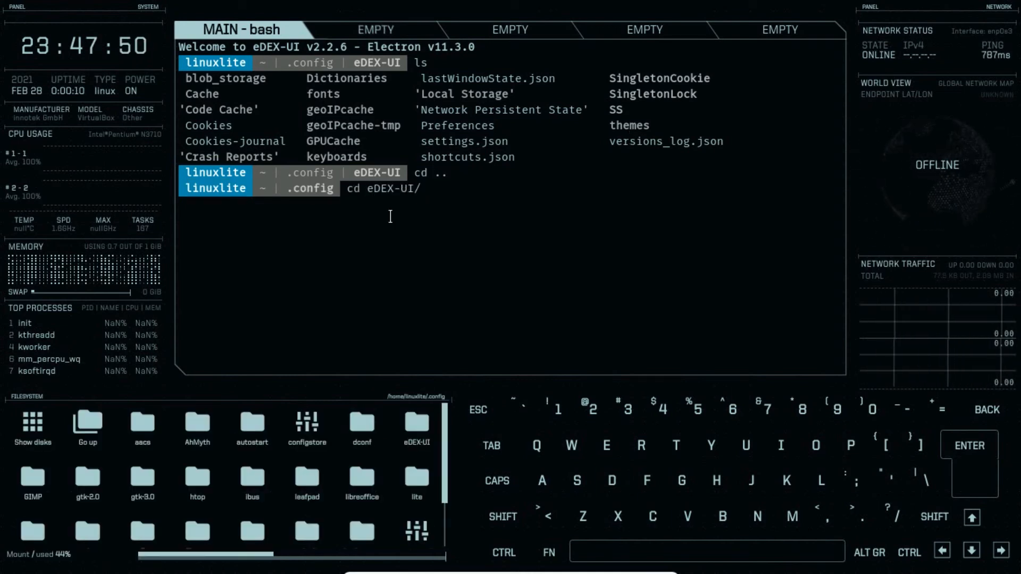
key(Return)
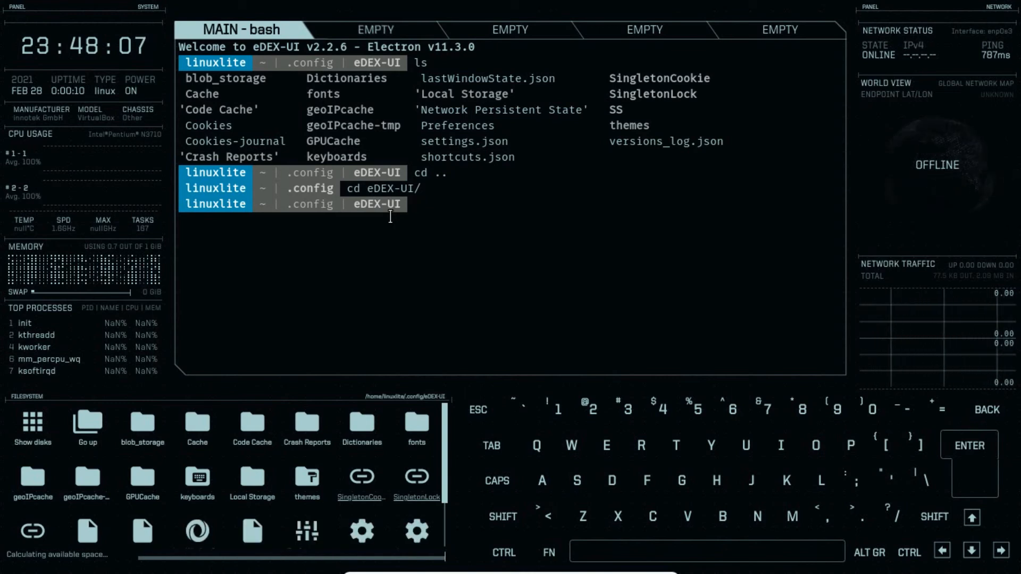
mouse_move(298, 489)
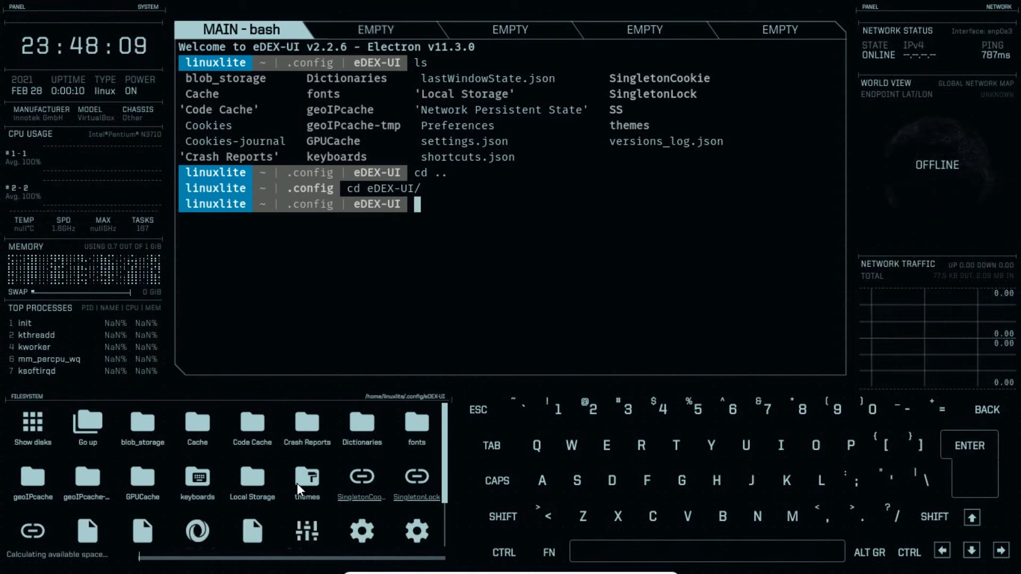